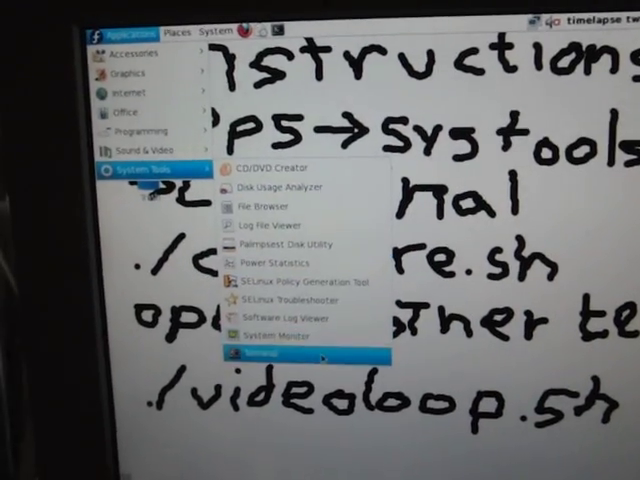
# - Launch a new terminal window from the GNOME Applications menu
pyautogui.click(262, 352)
pyautogui.write('./capture.sh')
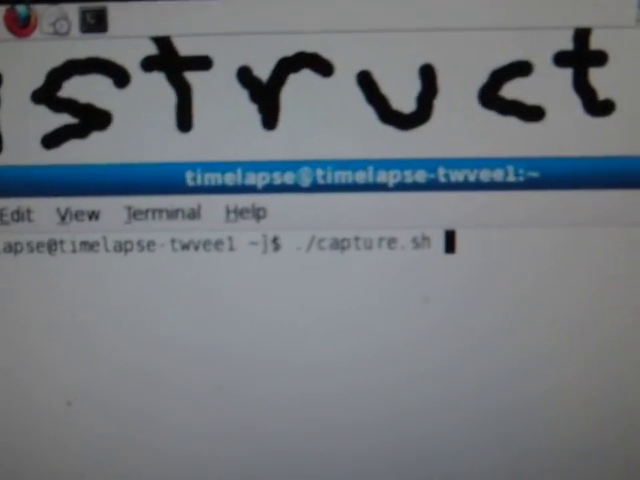
# - Run ./capture.sh to begin capturing frames, leaving a second terminal available
pyautogui.press('Return')
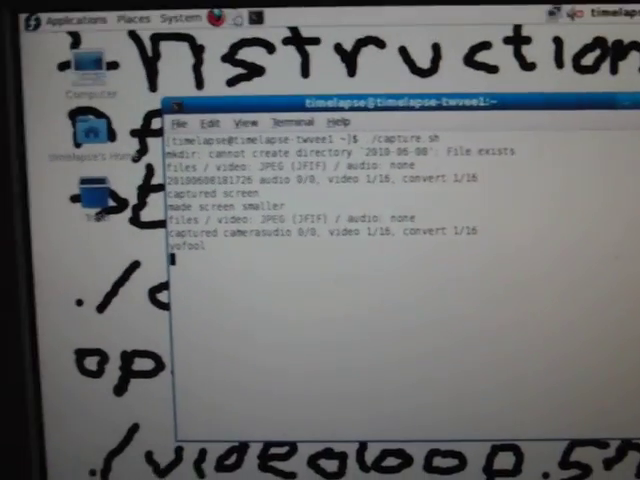
pyautogui.click(64, 22)
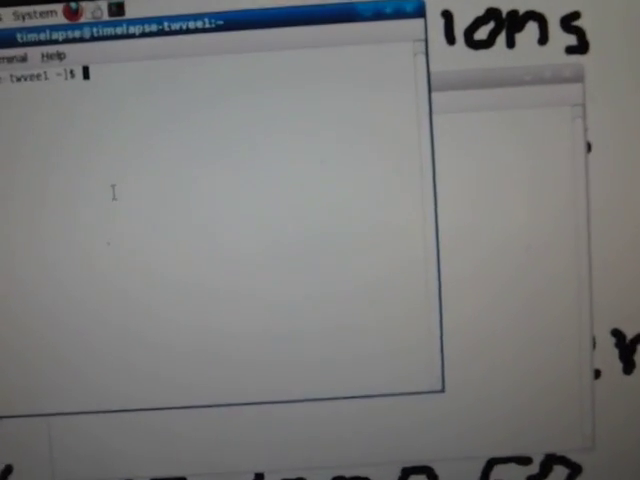
# - Run ./videoloop.sh so MPlayer loops the earlier time-lapse movies
pyautogui.write('./videoloop.sh')
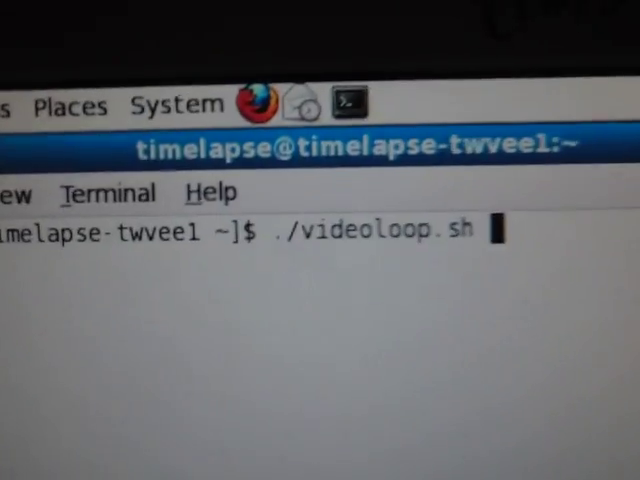
pyautogui.press('Return')
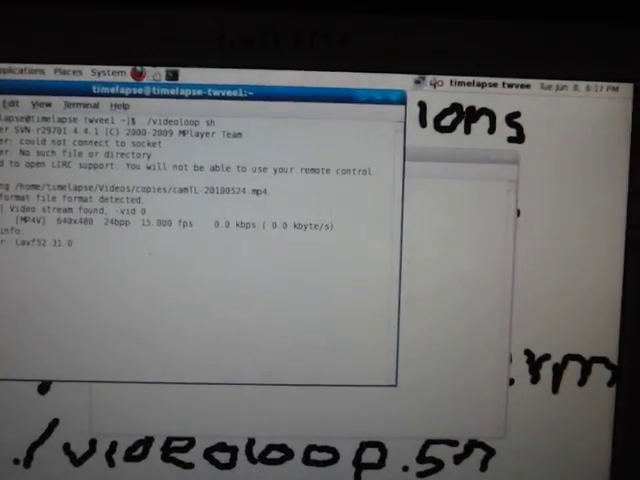